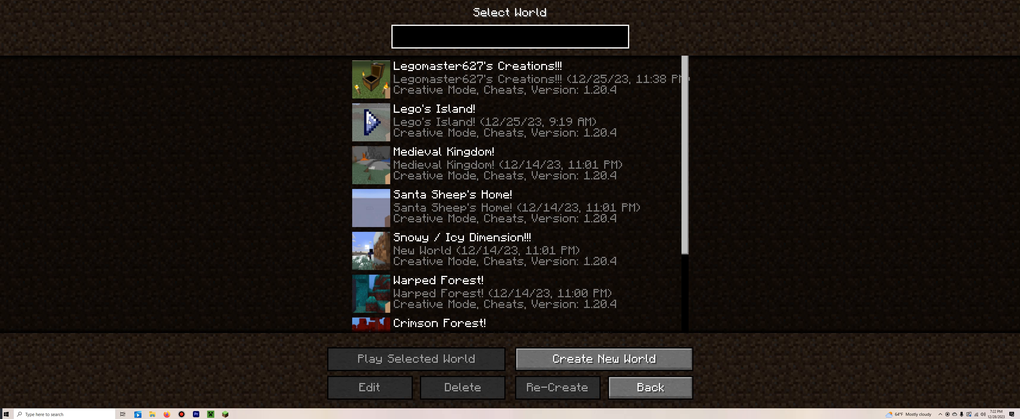
Select a creative world on the Select World screen and load it into the snowy spawn.
left_click(509, 36)
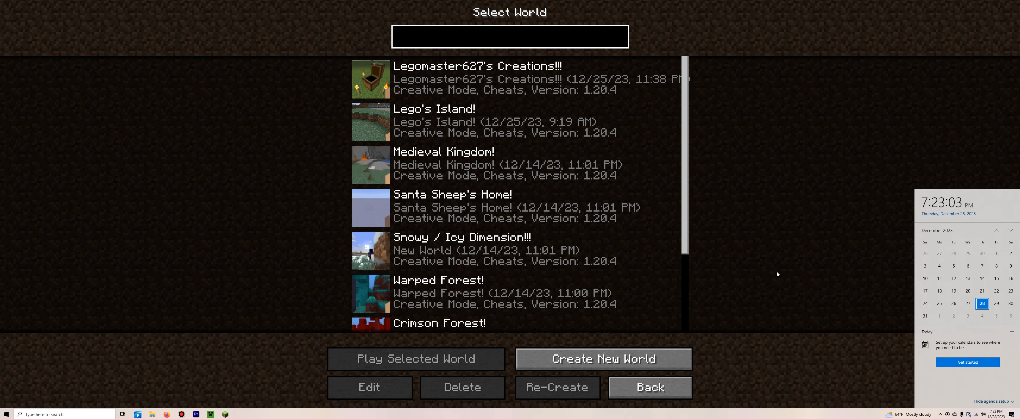
left_click(509, 36)
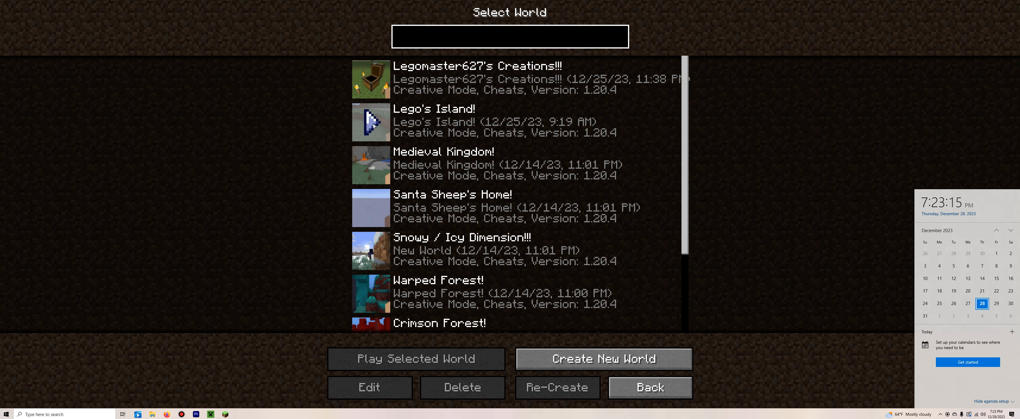
left_click(415, 358)
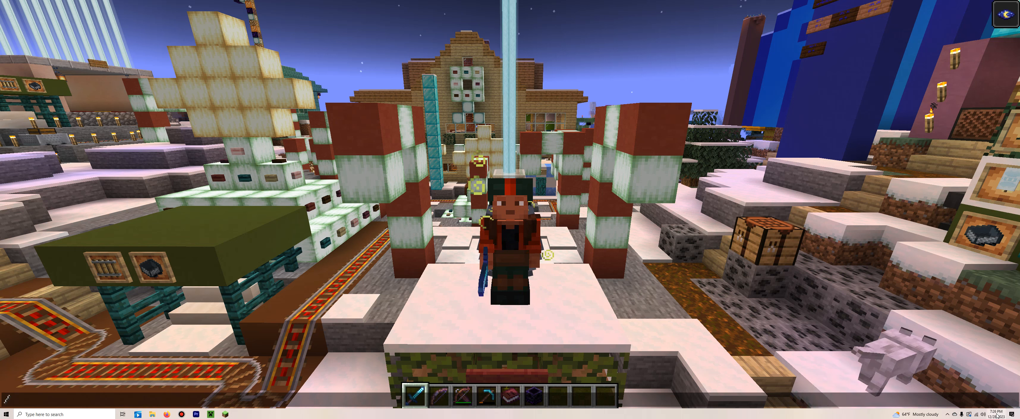
Enter the Advent Calendar 2023 room, breaking a respawn anchor on the glowstone floor.
left_click(998, 414)
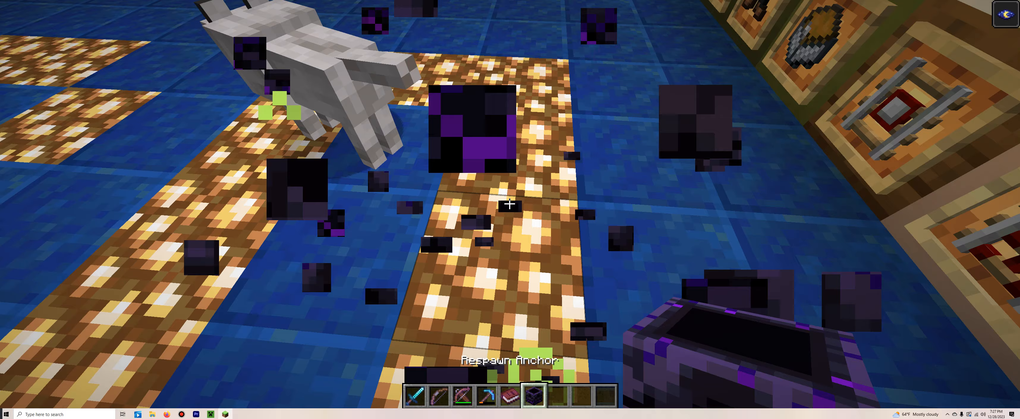
Discard the armour pieces via the inventory's Destroy Item slot, keeping weapons and tools in the hotbar.
key("e")
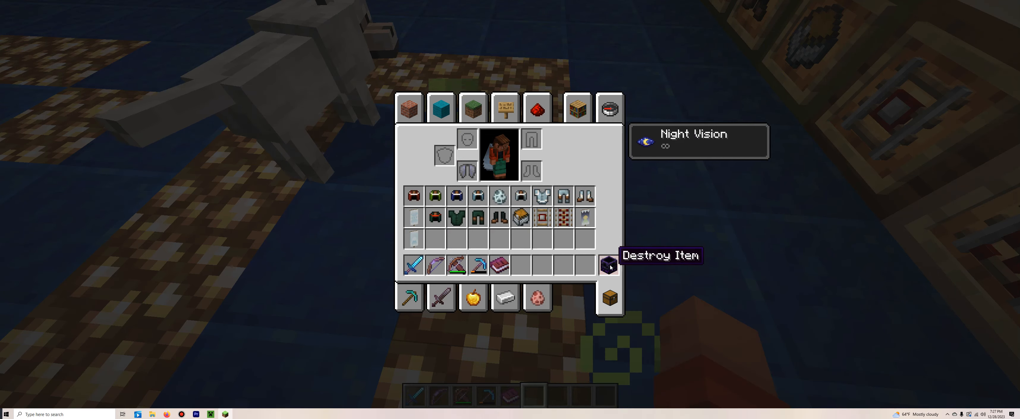
key("e")
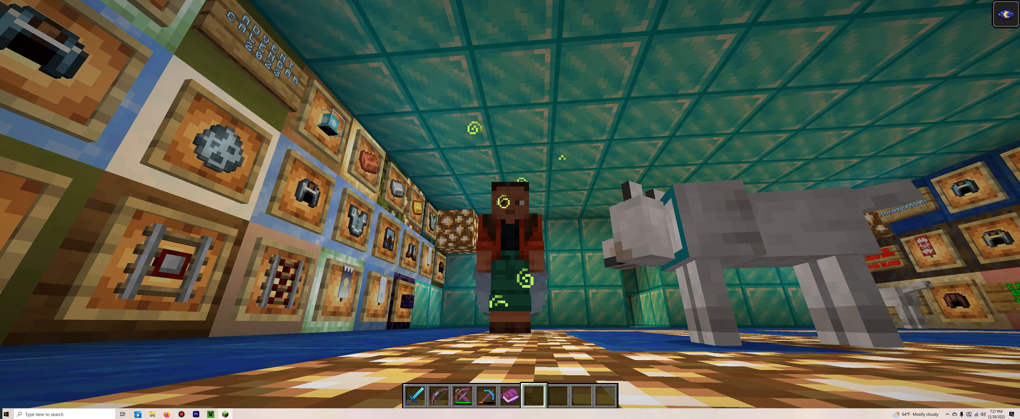
key("e")
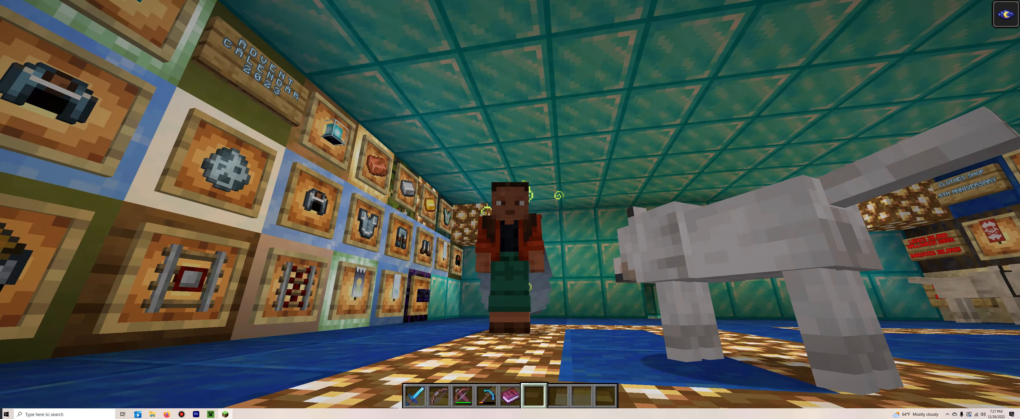
key("e")
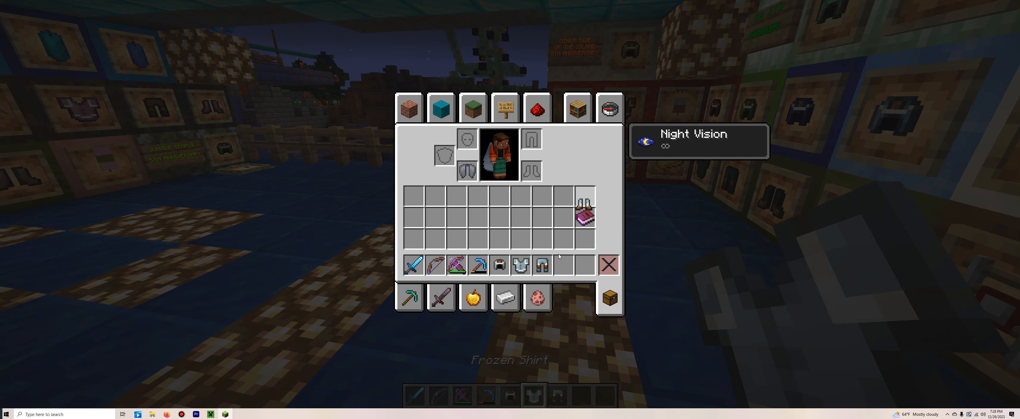
left_click(536, 108)
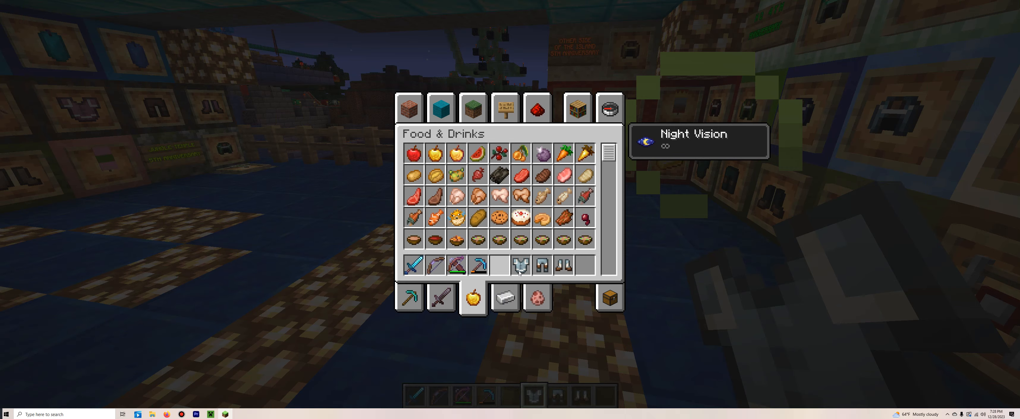
key("Escape")
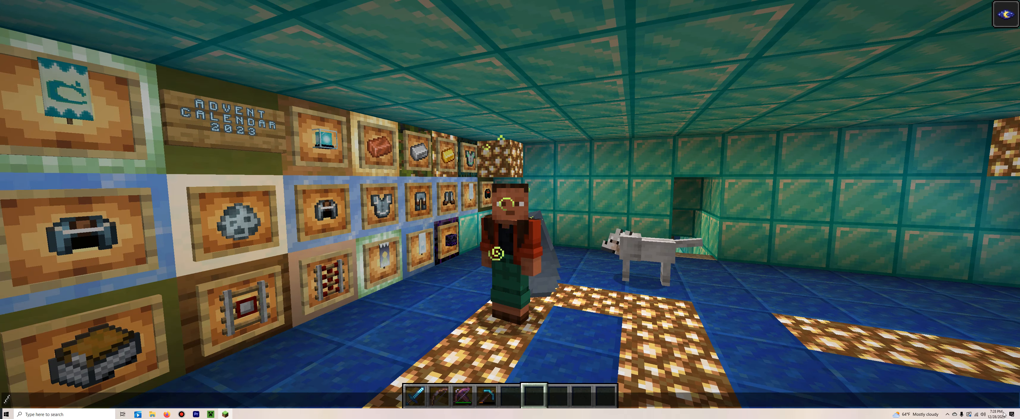
left_click(992, 413)
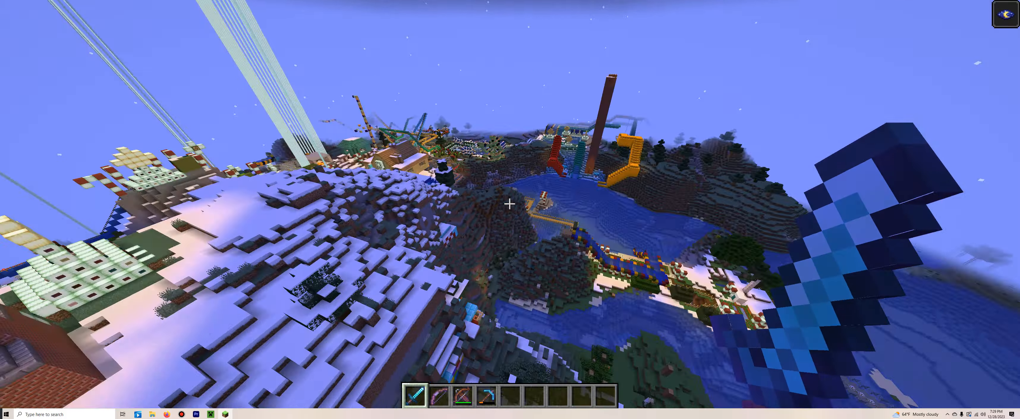
mouse_move(511, 205)
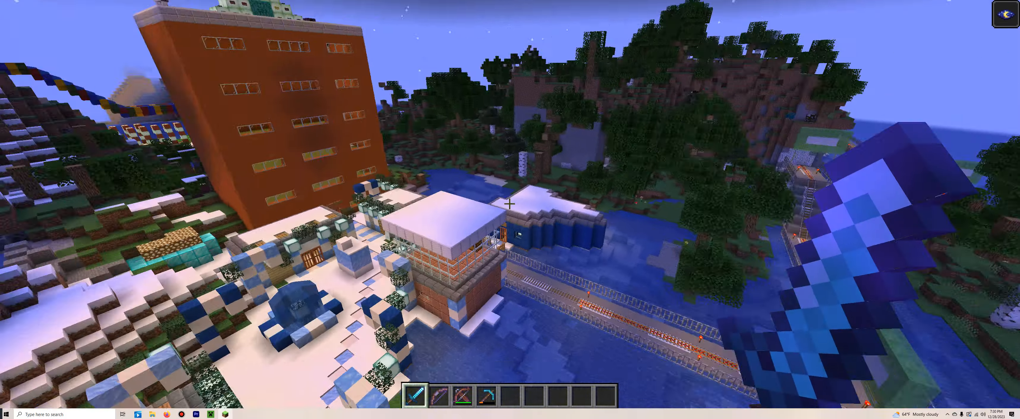
mouse_move(510, 204)
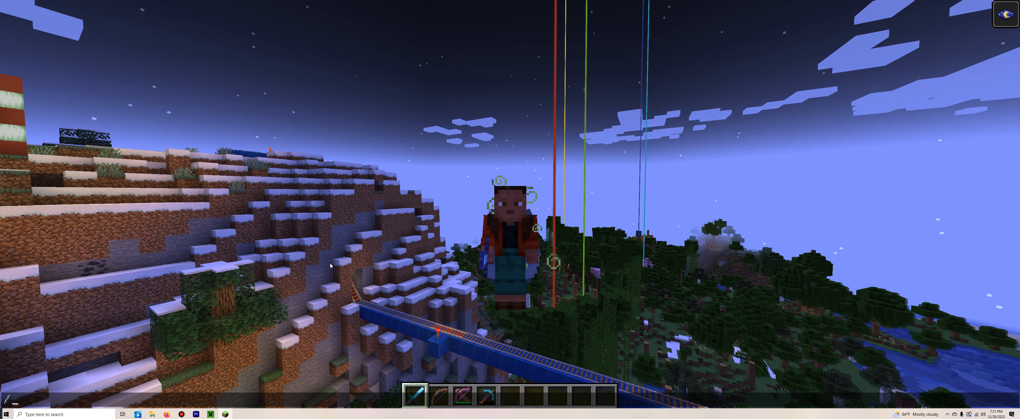
Hover in third-person beside the snowy hillside rail track and check the date in the calendar.
left_click(994, 412)
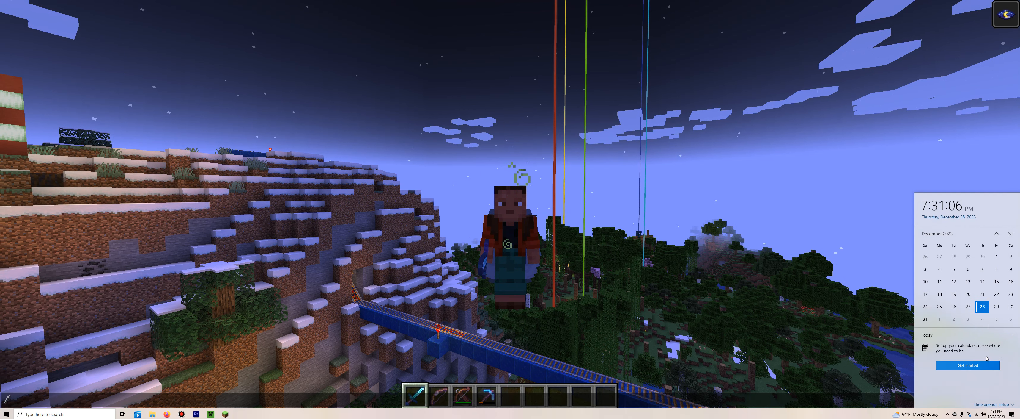
left_click(967, 315)
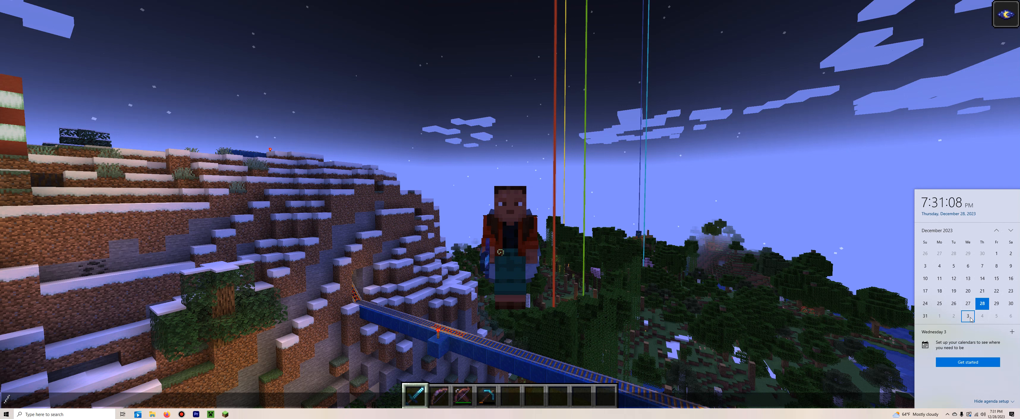